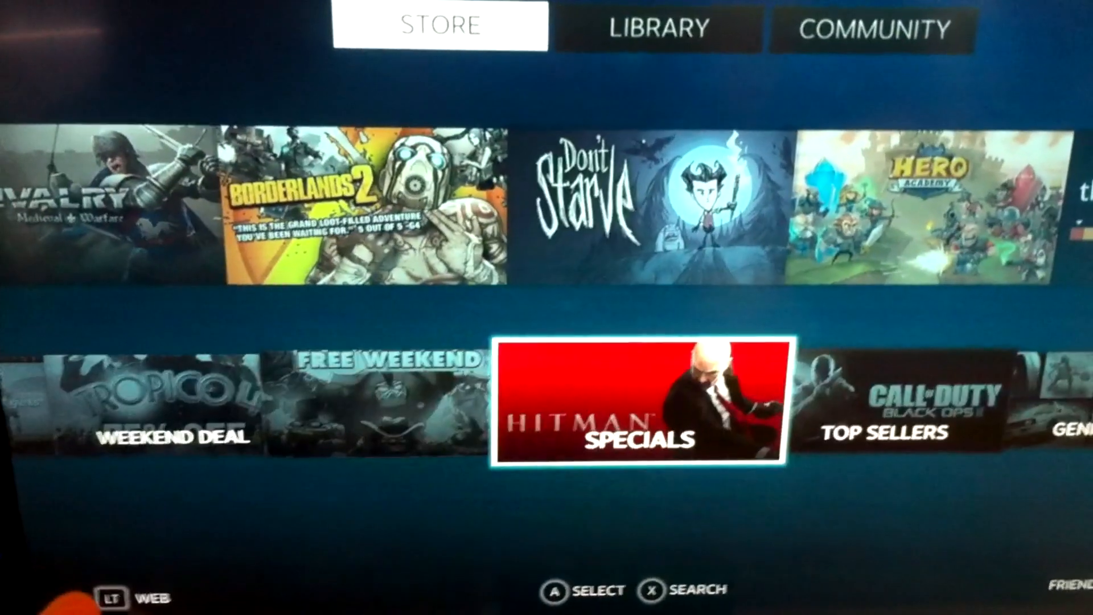
scroll("right", 3)
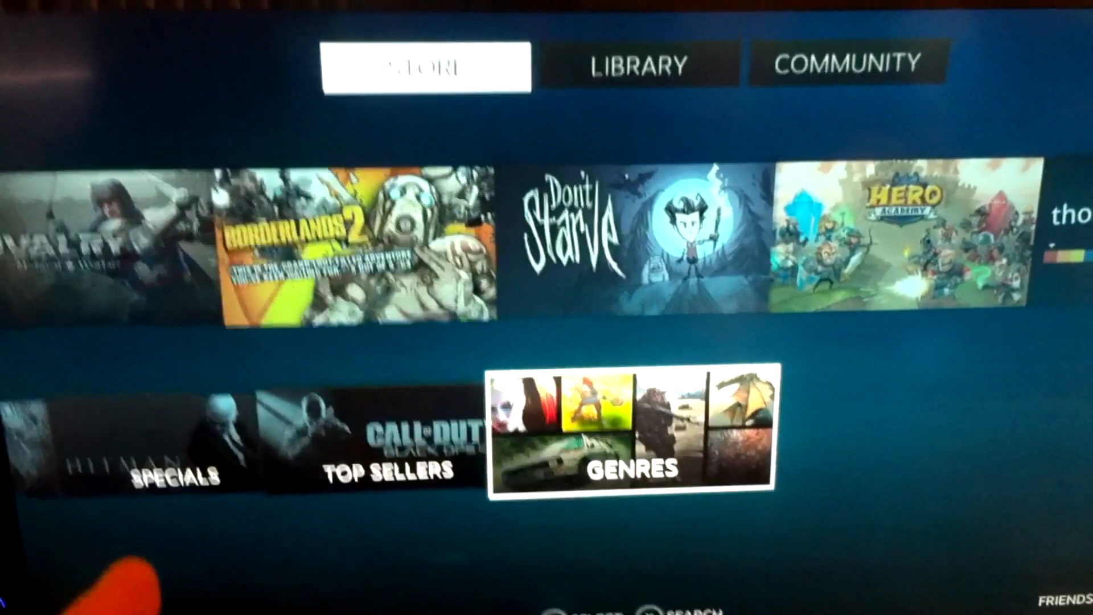